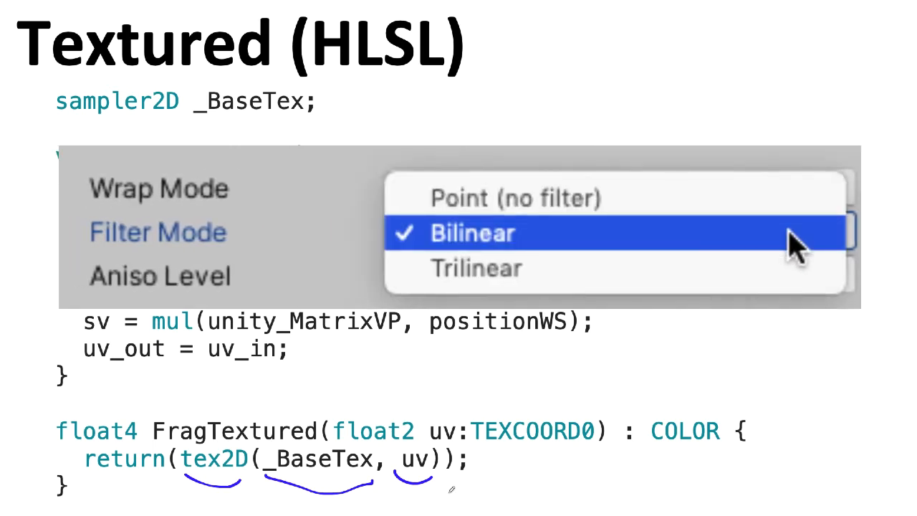
Step: Look around the scene, then select Shield 3 to show its mesh, material and Rotate Test Object script
{"action": "left_click", "coordinate": [514, 198]}
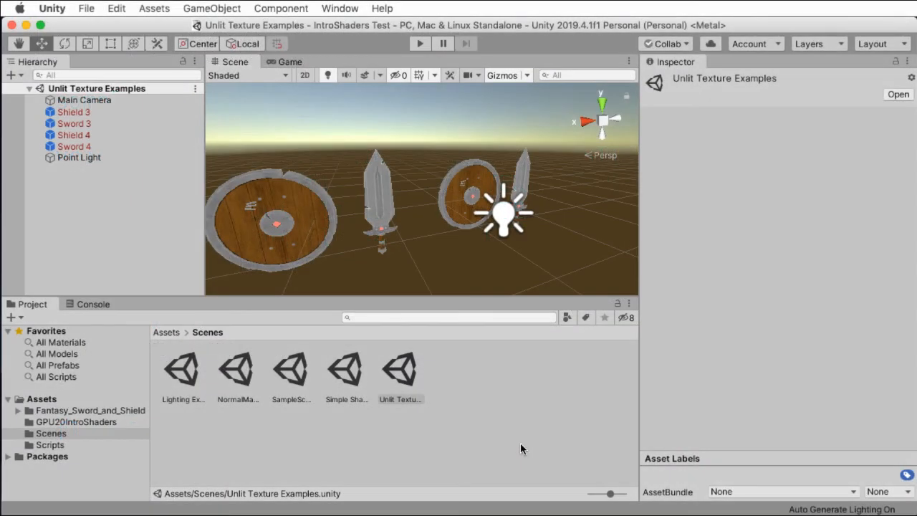
{"action": "left_click", "coordinate": [400, 398]}
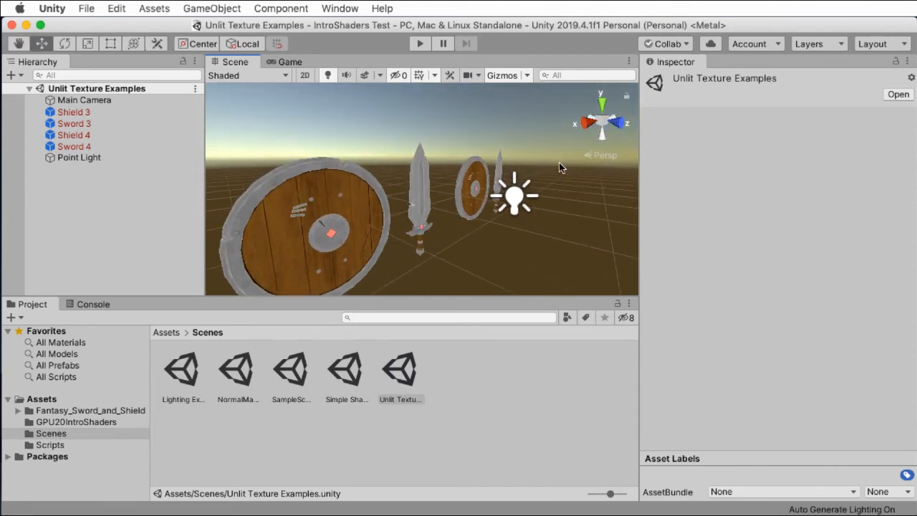
{"action": "left_click", "coordinate": [75, 112]}
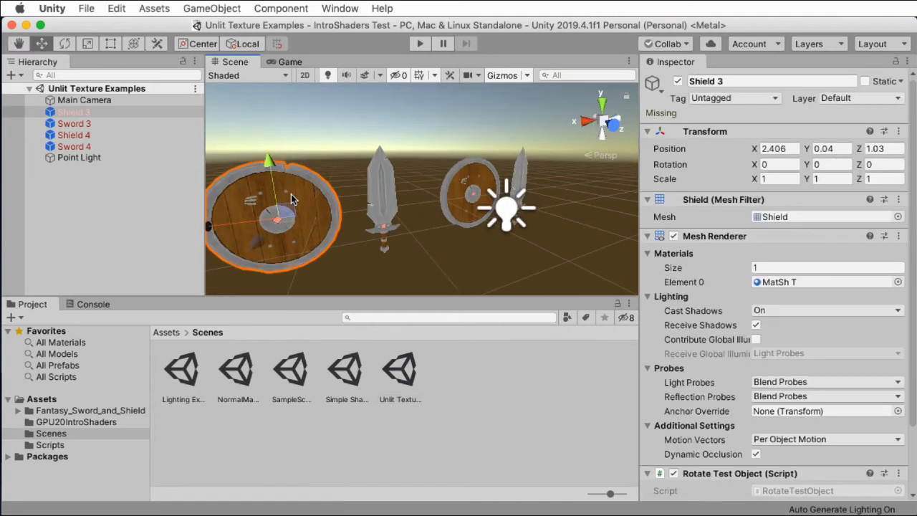
Step: Scroll the Inspector down to the shield's MatSh T material using the GPU20/Textured shader
{"action": "scroll", "scroll_direction": "down", "scroll_amount": 3}
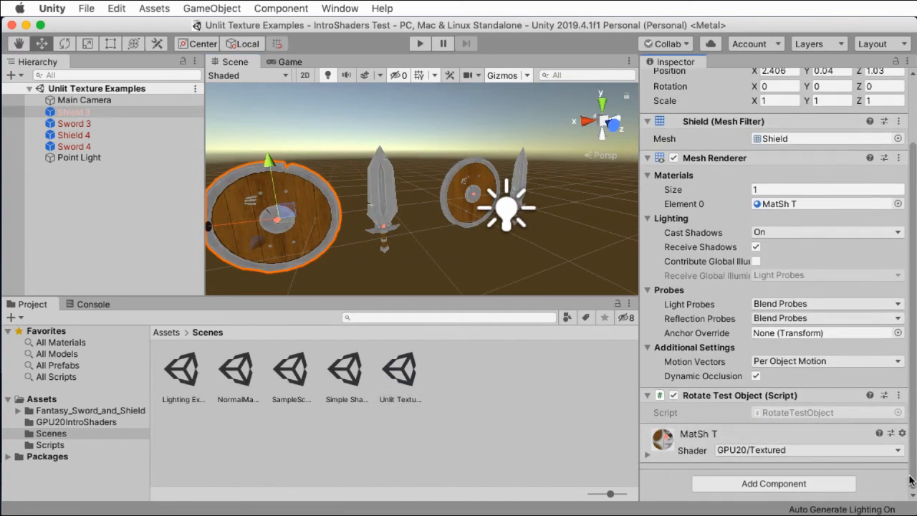
{"action": "mouse_move", "coordinate": [739, 461]}
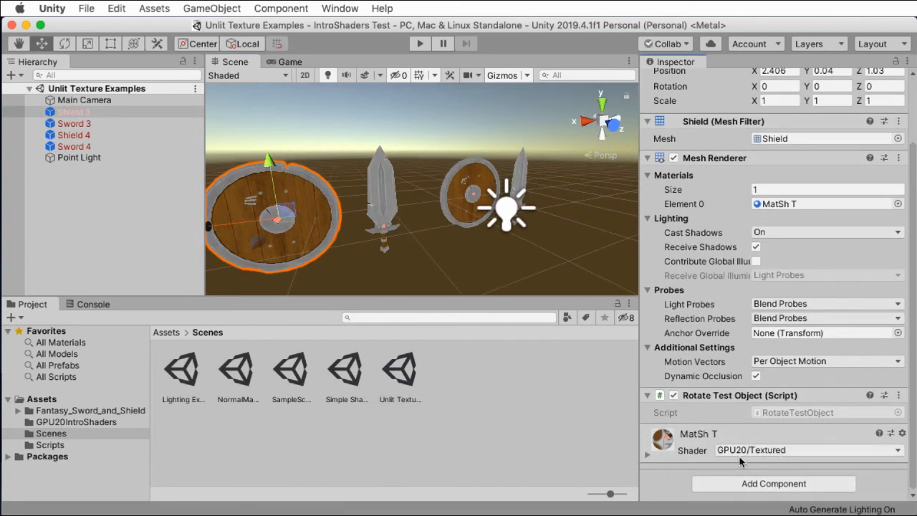
{"action": "mouse_move", "coordinate": [449, 263]}
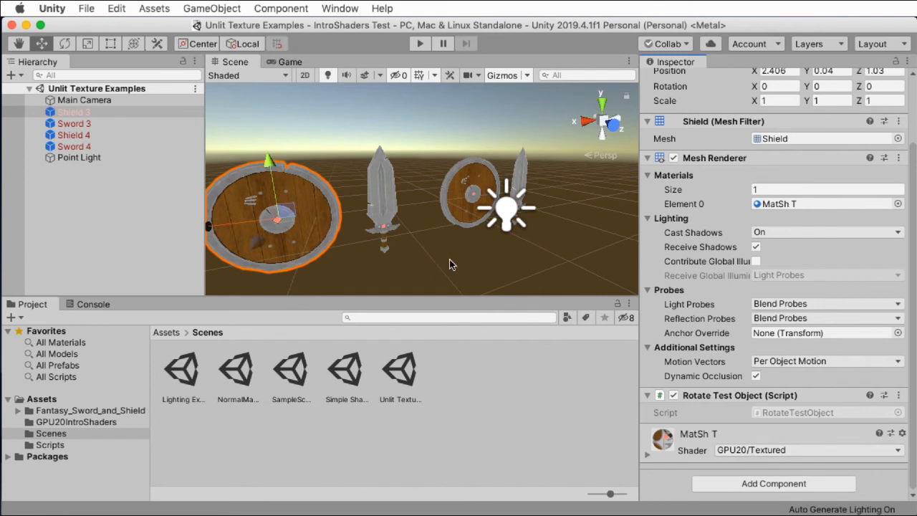
{"action": "scroll", "scroll_direction": "down", "scroll_amount": 3}
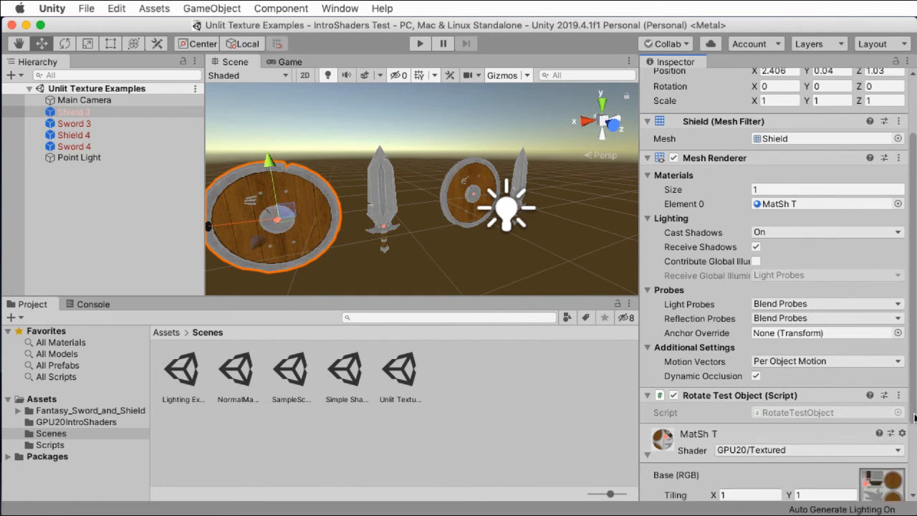
{"action": "scroll", "scroll_direction": "down", "scroll_amount": 3}
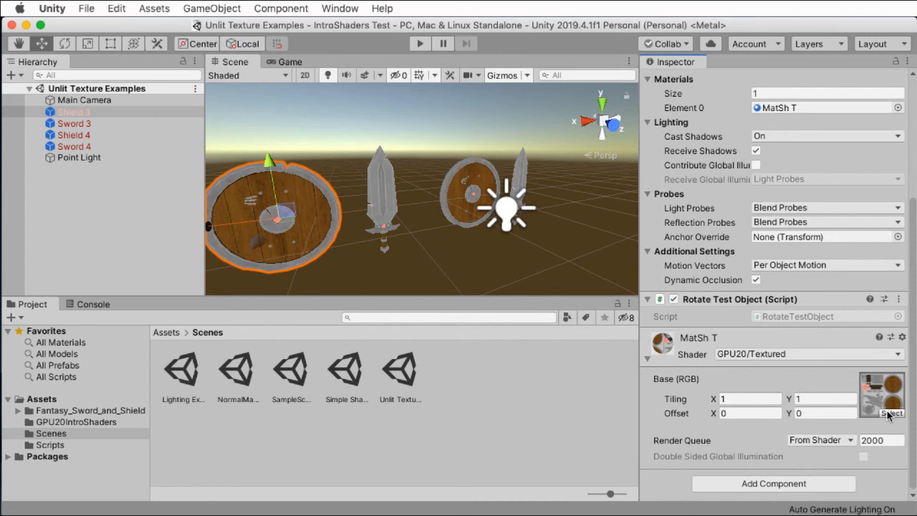
{"action": "mouse_move", "coordinate": [682, 378]}
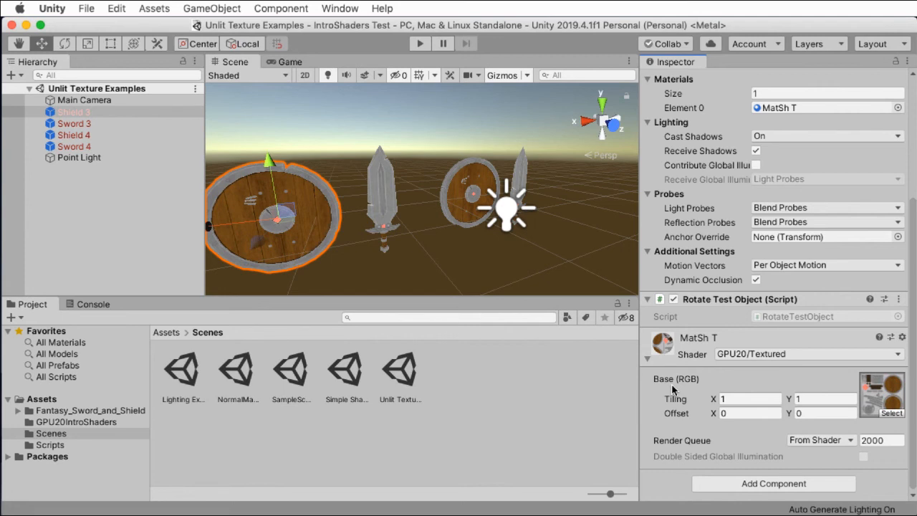
Step: Check Sword 3's MatSw TS material, then return to Shield 3's tiling 1,1 and zero offset settings
{"action": "left_click", "coordinate": [891, 396]}
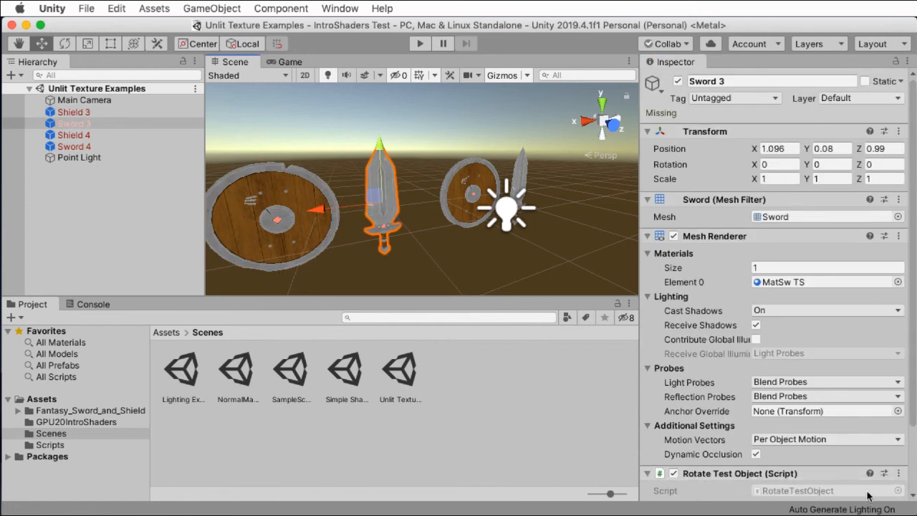
{"action": "scroll", "scroll_direction": "down", "scroll_amount": 3}
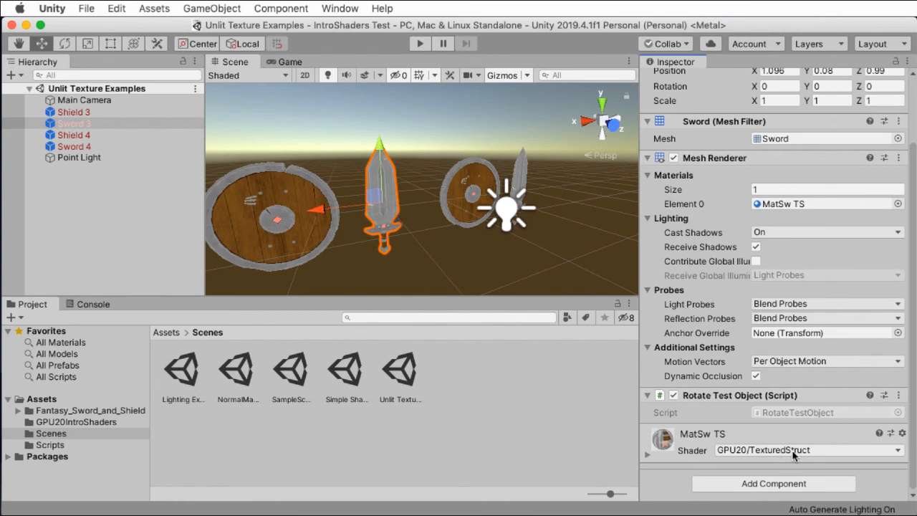
{"action": "left_click", "coordinate": [75, 112]}
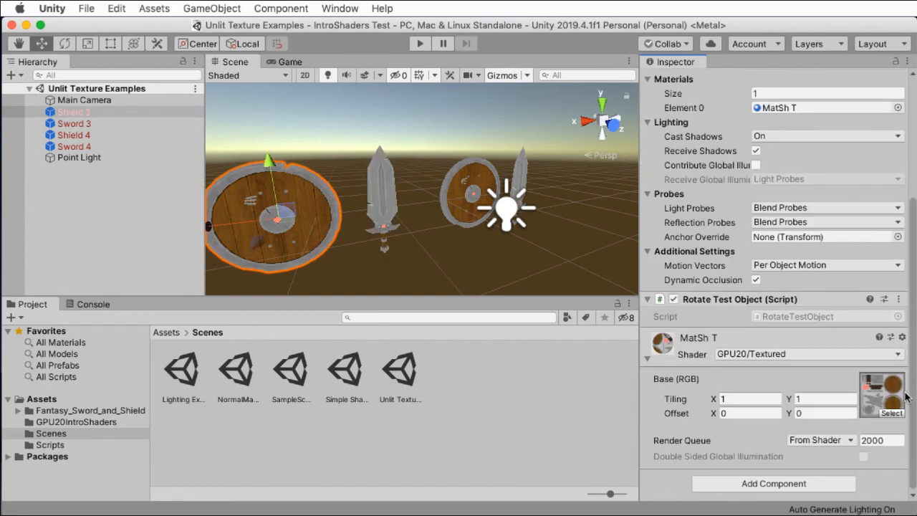
{"action": "left_click", "coordinate": [751, 412]}
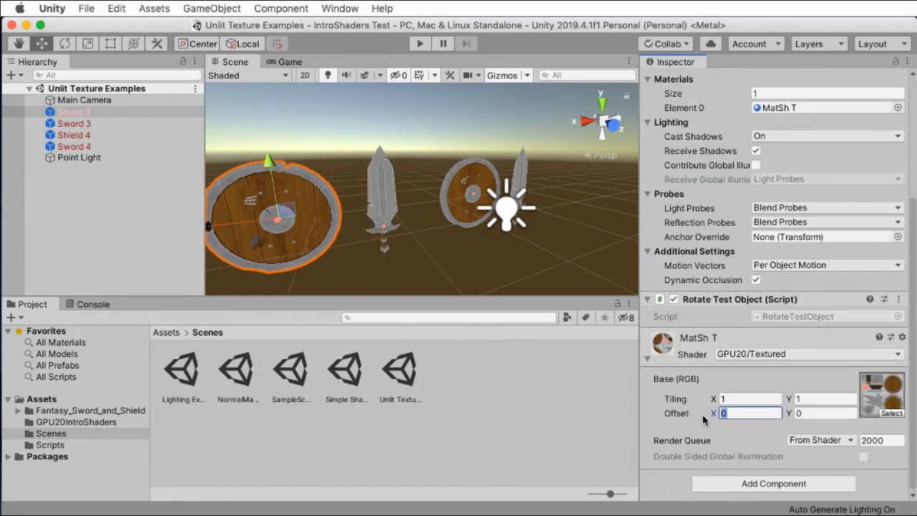
{"action": "type", "text": "0.5"}
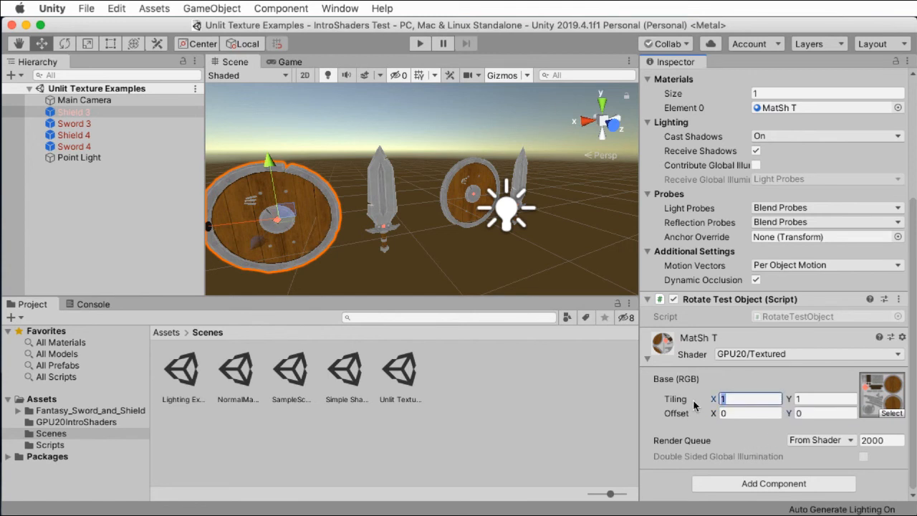
{"action": "type", "text": "4"}
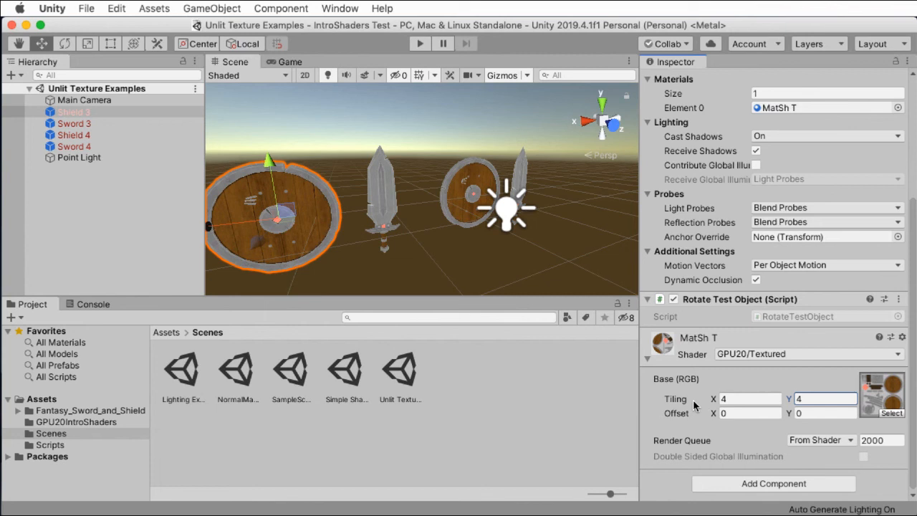
{"action": "left_click", "coordinate": [750, 398]}
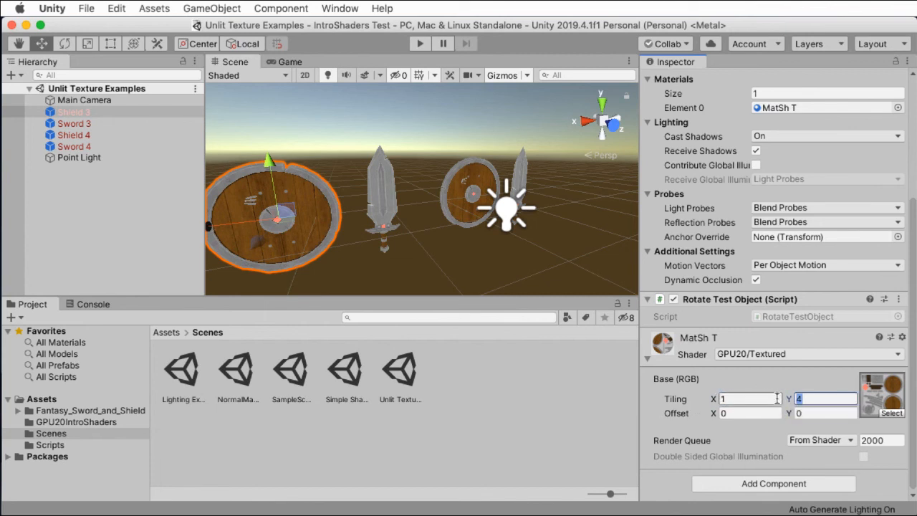
{"action": "type", "text": "1"}
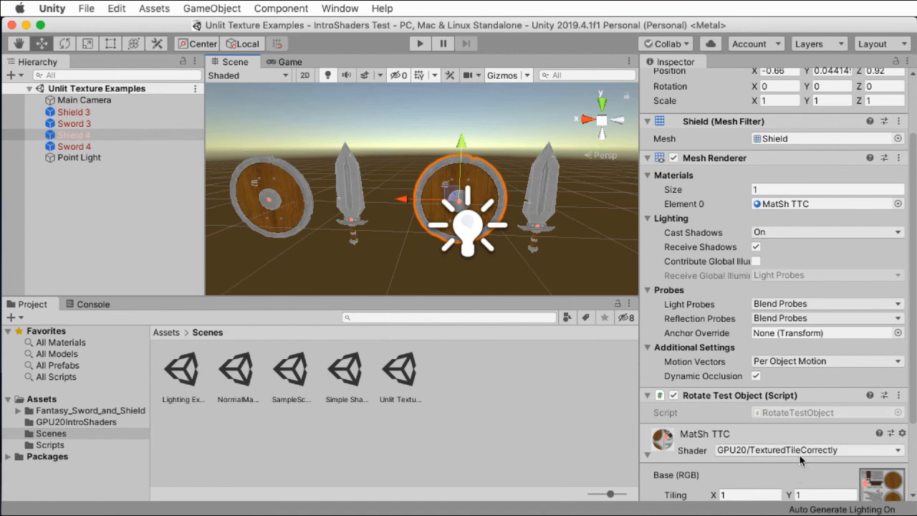
Step: Try tiling values 4 and 10 on the MatSh TTC shield material, watching the texture repeat
{"action": "scroll", "scroll_direction": "down", "scroll_amount": 3}
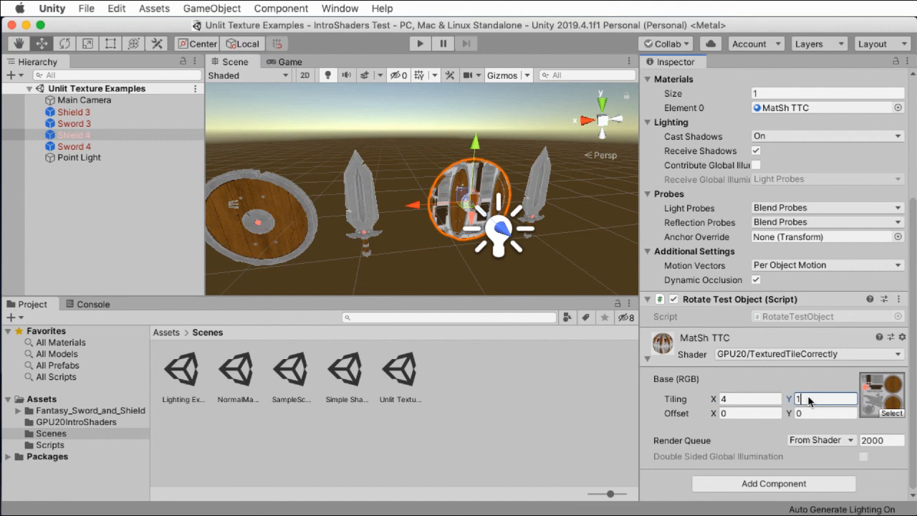
{"action": "type", "text": "4"}
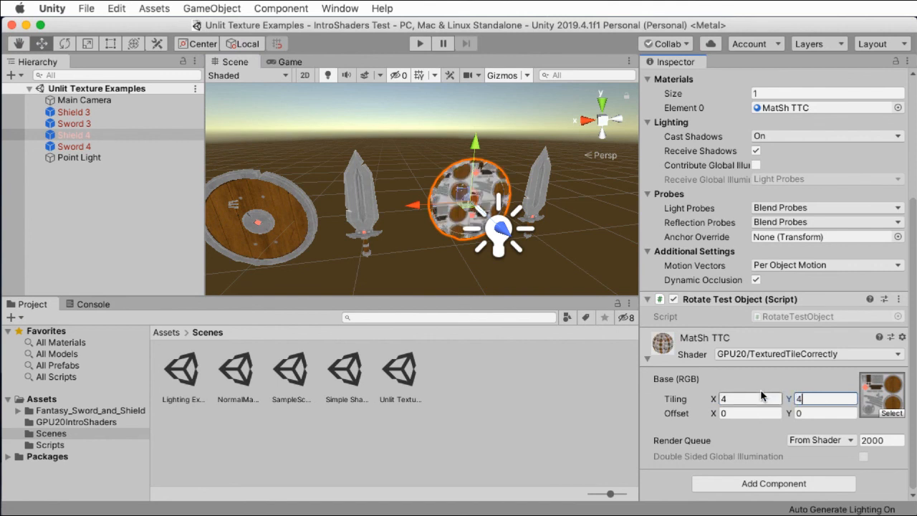
{"action": "type", "text": "10"}
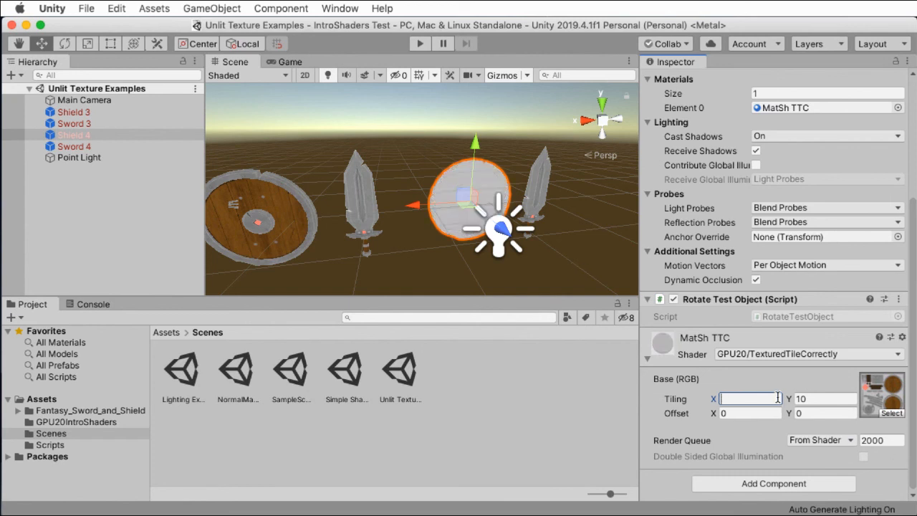
{"action": "type", "text": "10"}
{"action": "left_click", "coordinate": [825, 398]}
{"action": "type", "text": "1"}
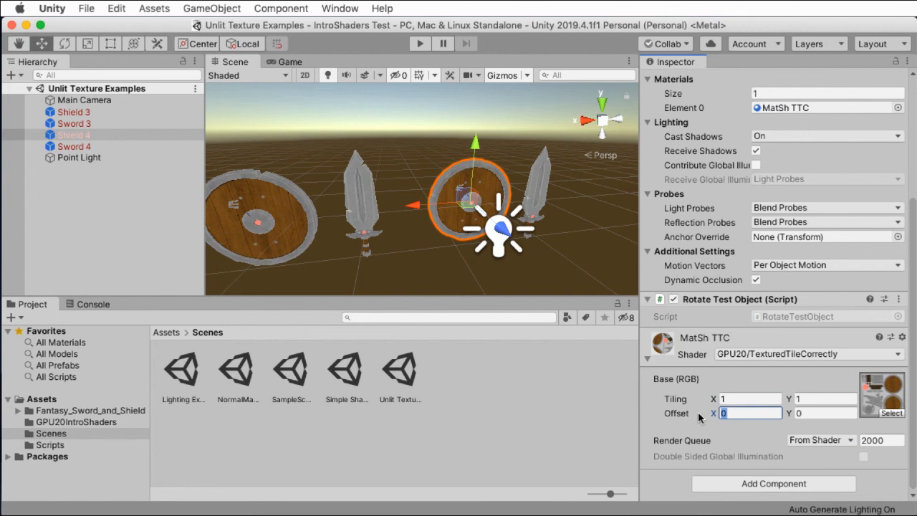
Step: Try an offset of 0.5 to shift the texture, then reset the offset to 0
{"action": "type", "text": "0.5"}
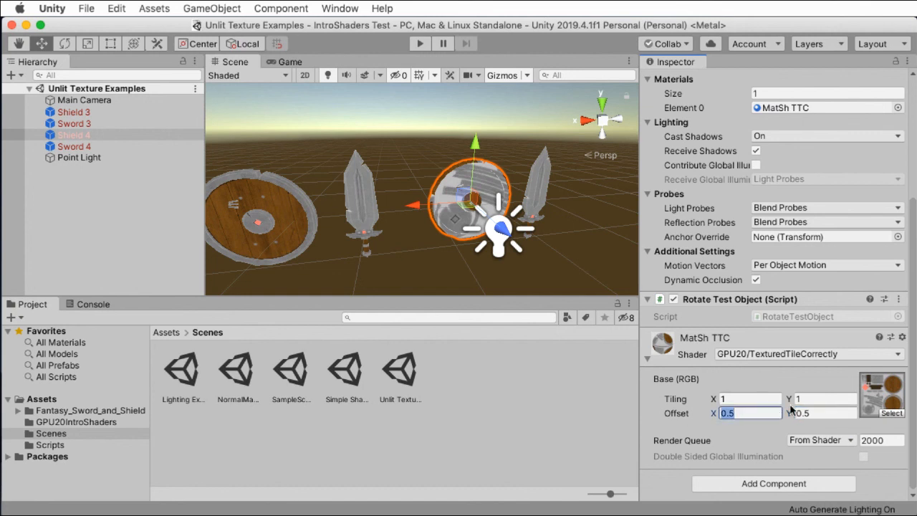
{"action": "key", "text": "Tab"}
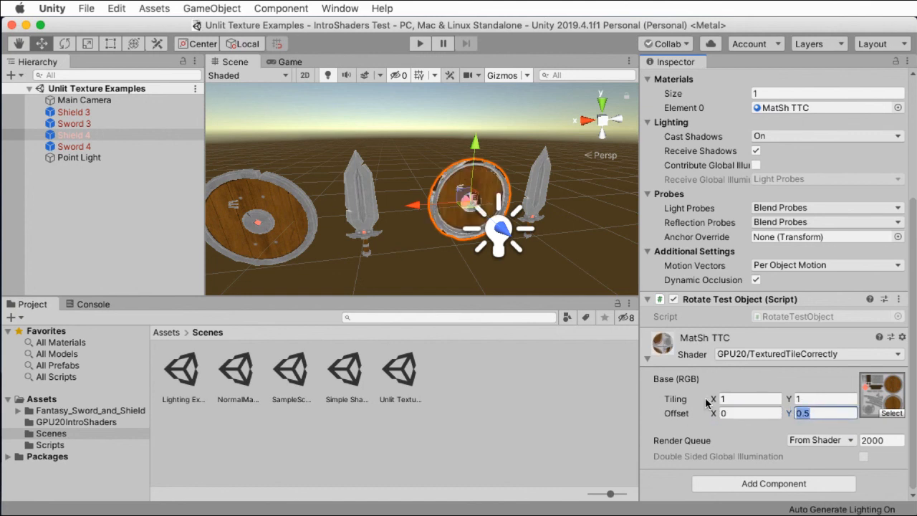
{"action": "type", "text": "0"}
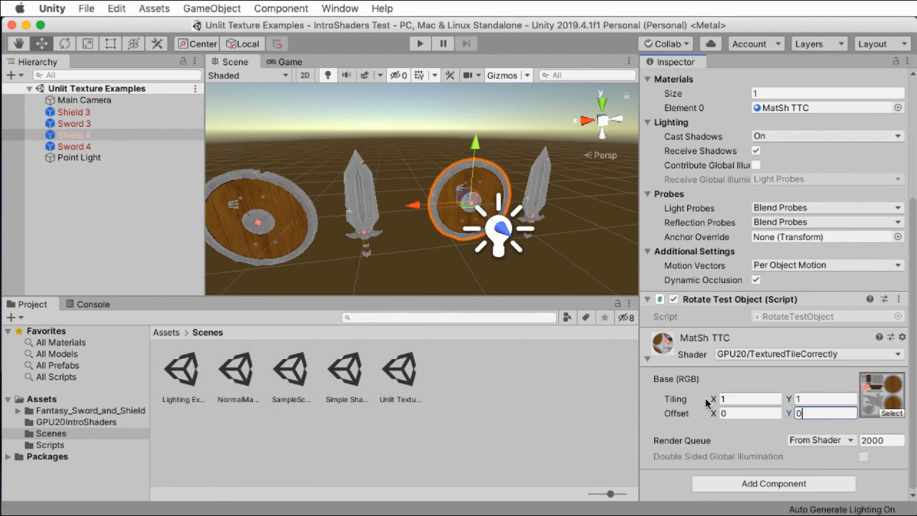